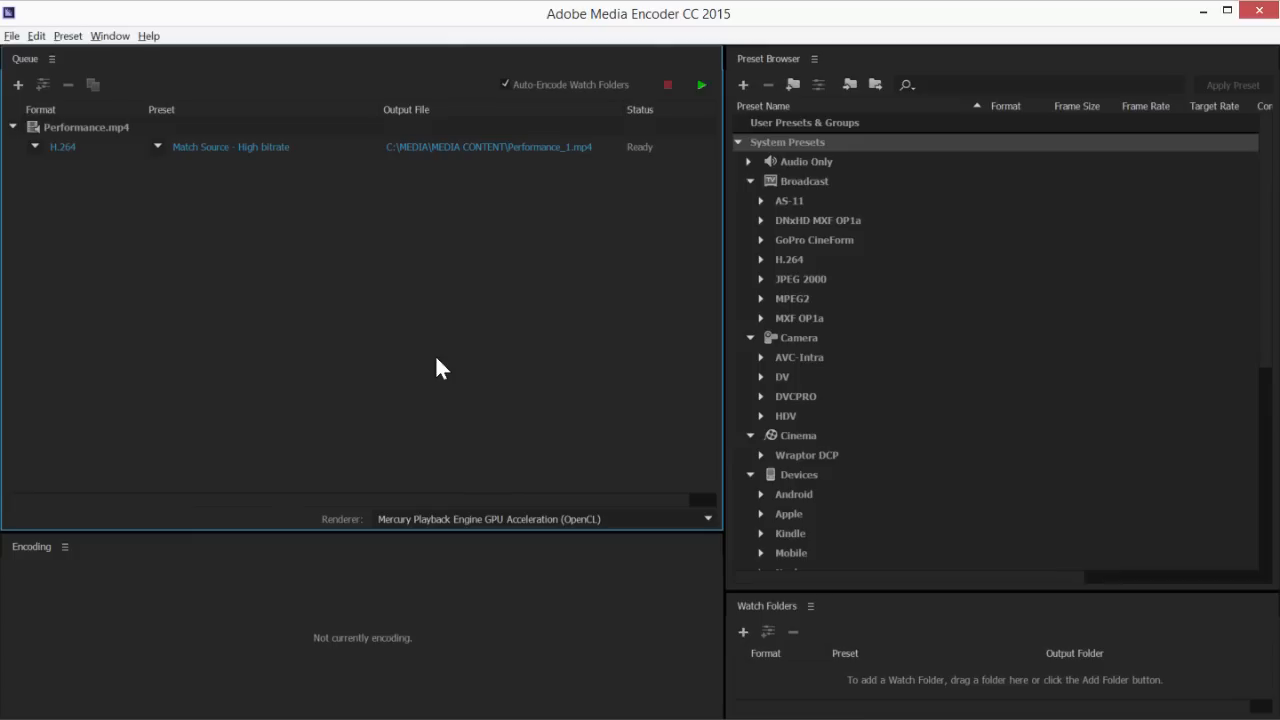
pyautogui.moveTo(140, 204)
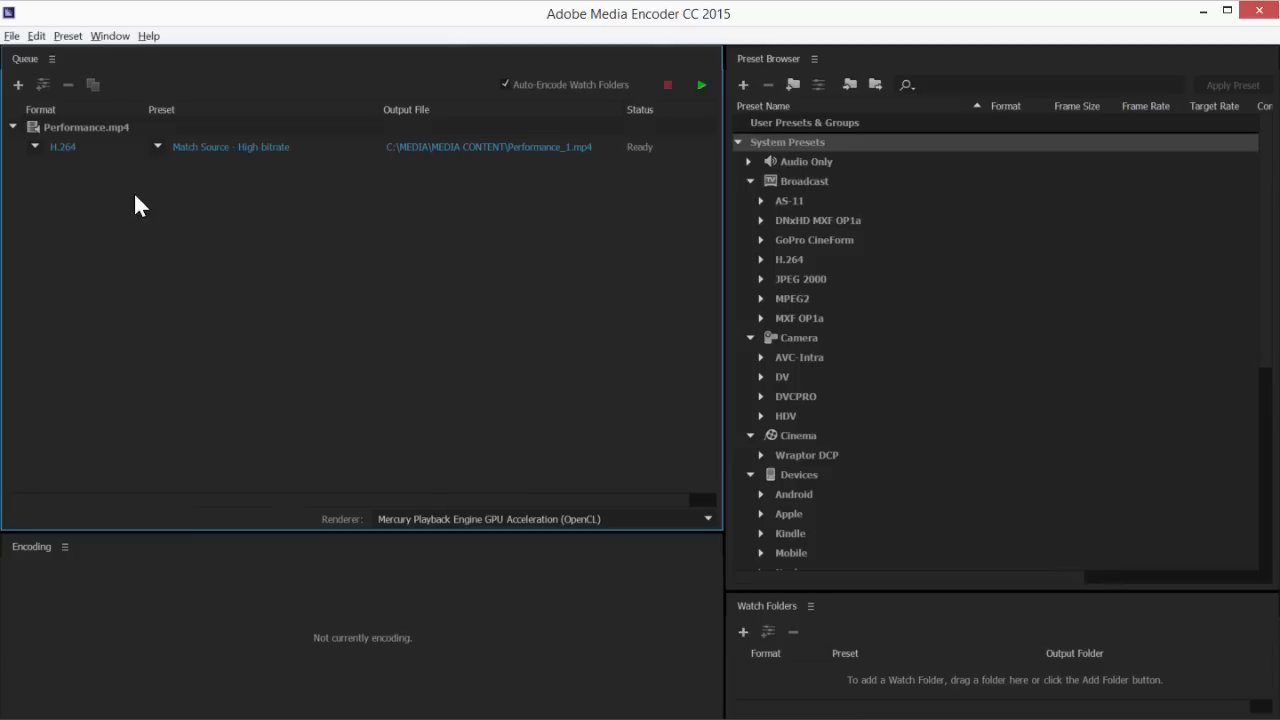
# Reach the Time Tuner section of the Effects settings for the Performance.mp4 H.264 job
pyautogui.click(230, 148)
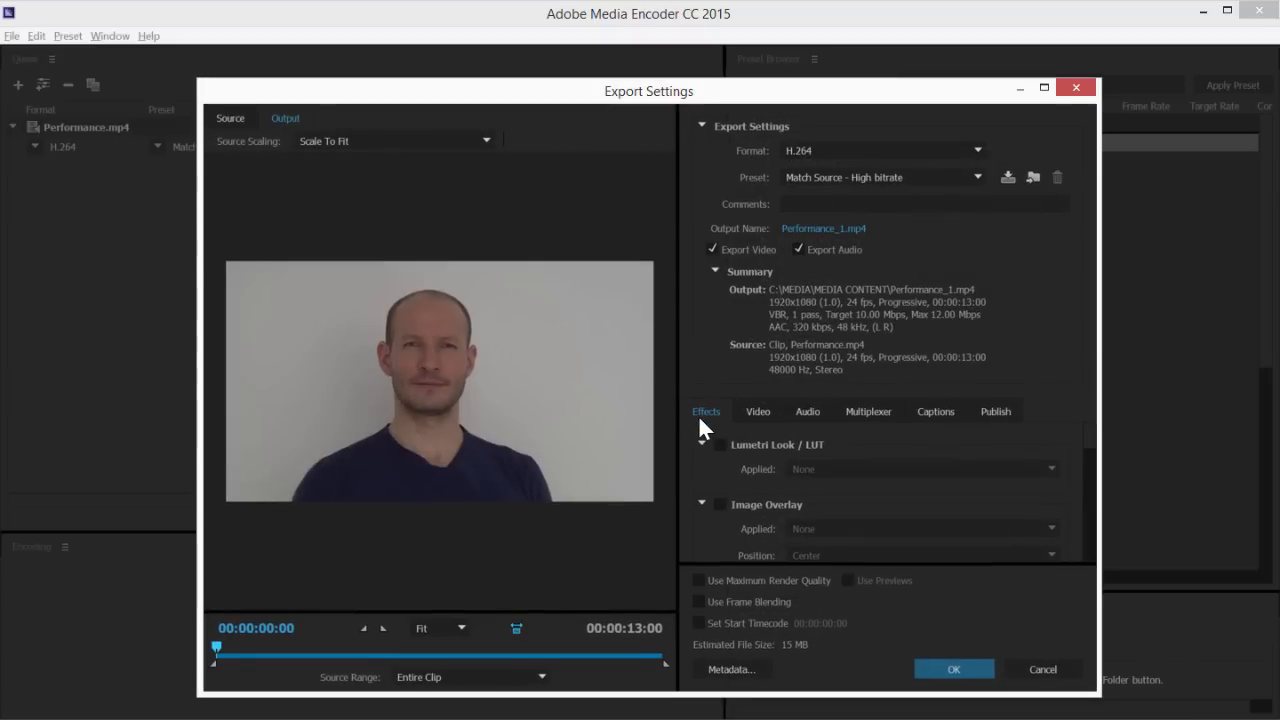
pyautogui.scroll(-3)
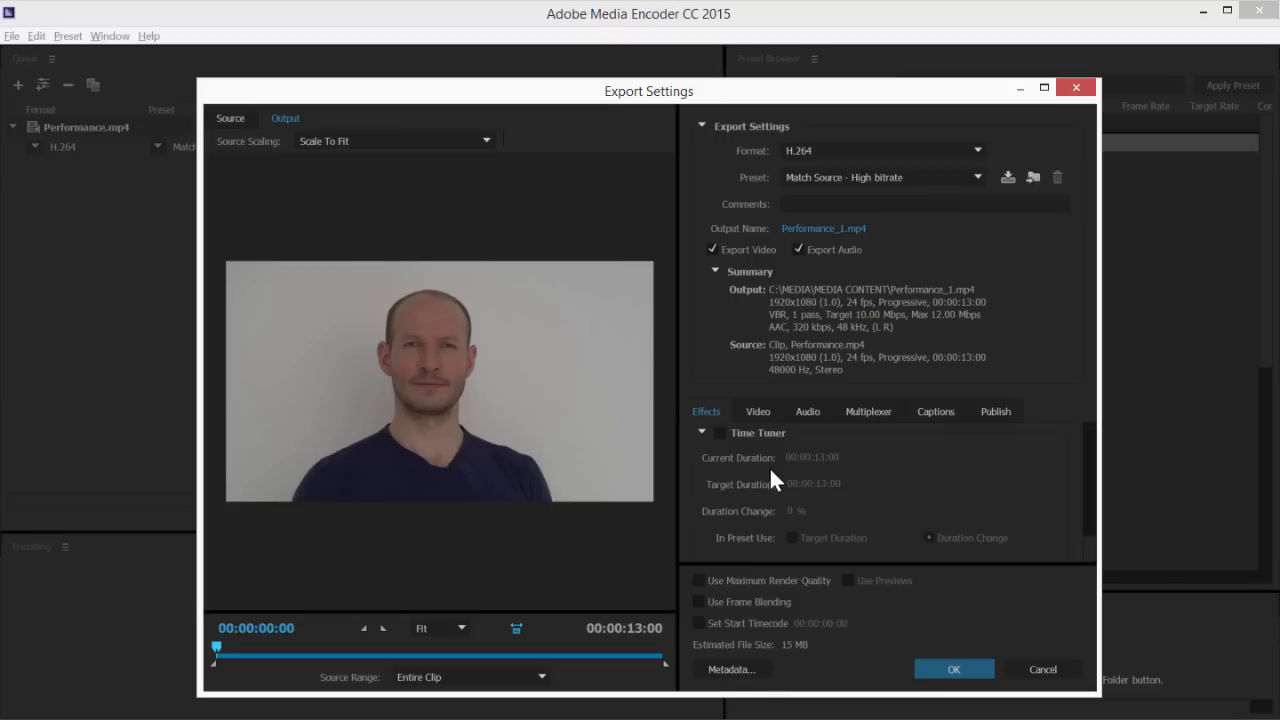
# Enable Time Tuner, switching the job's preset to Custom
pyautogui.click(720, 432)
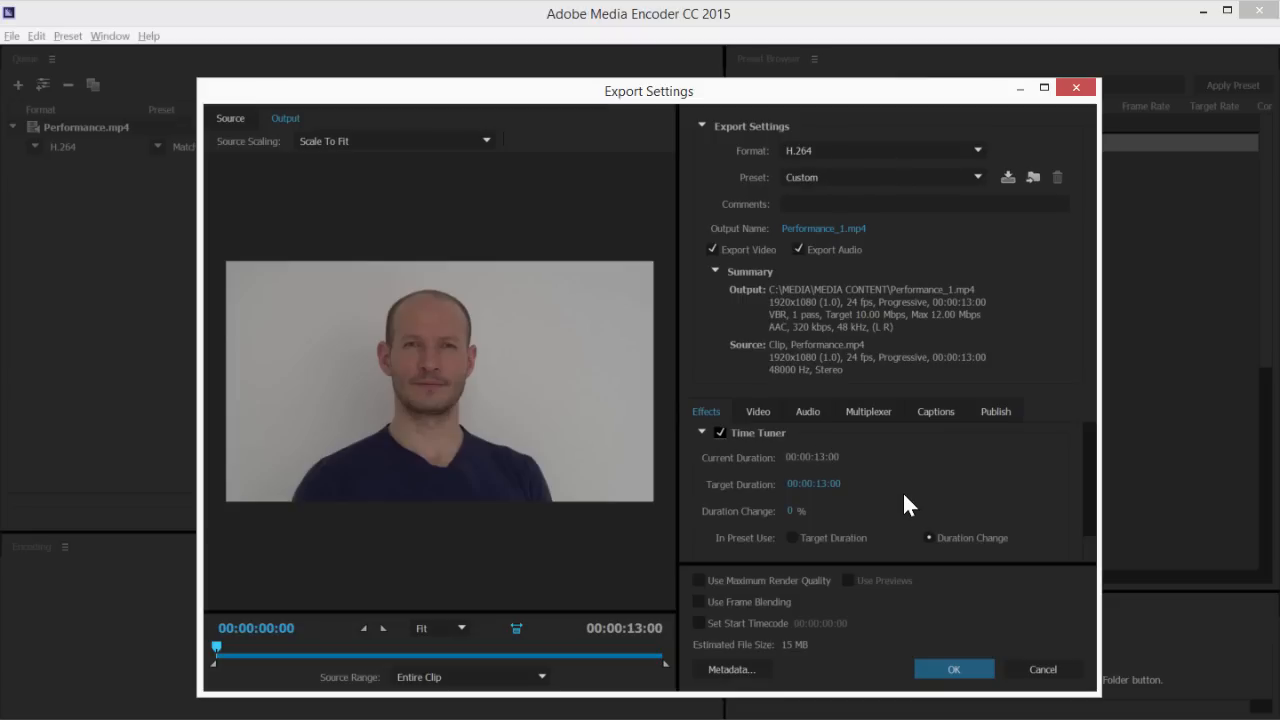
pyautogui.moveTo(736, 502)
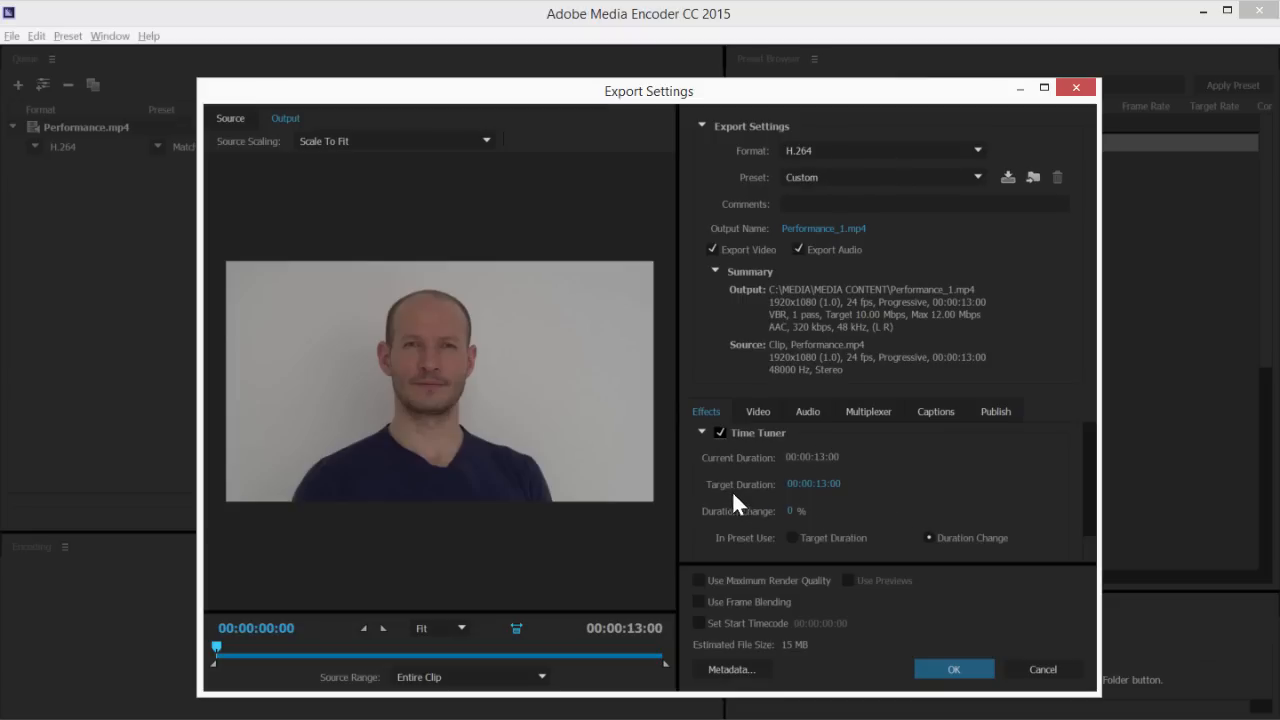
pyautogui.moveTo(880, 498)
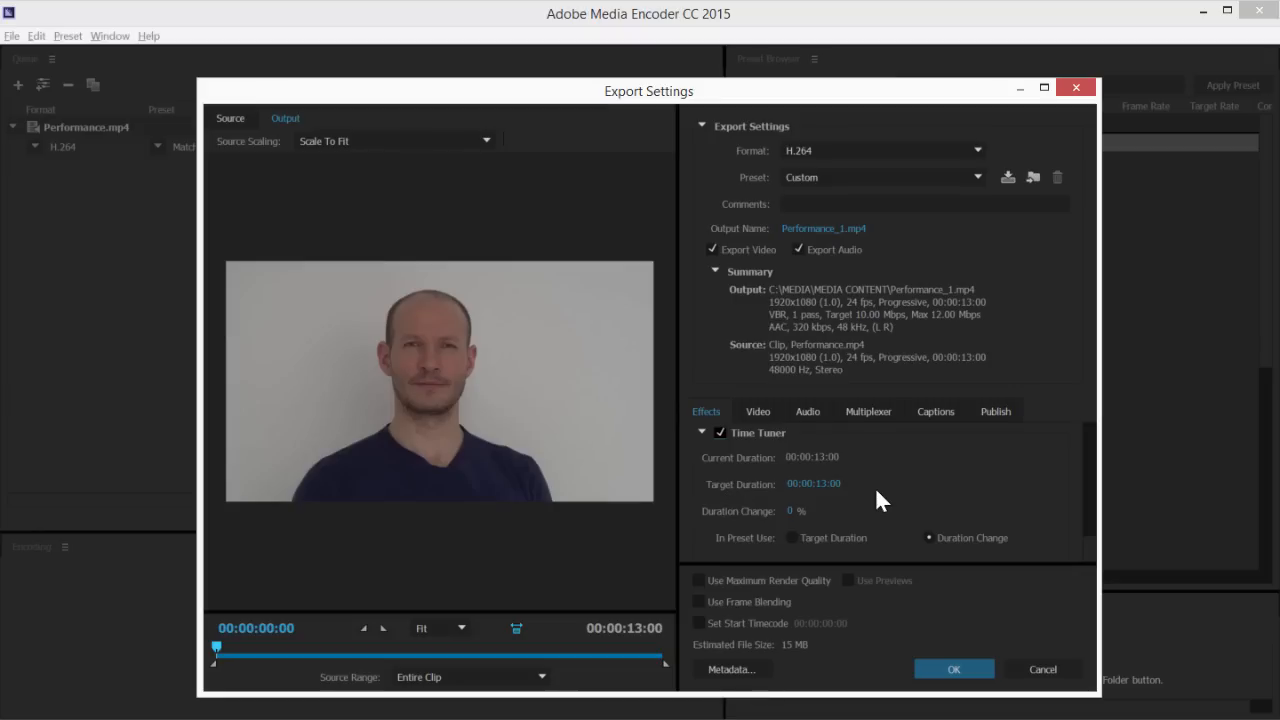
pyautogui.moveTo(824, 528)
pyautogui.write('-5')
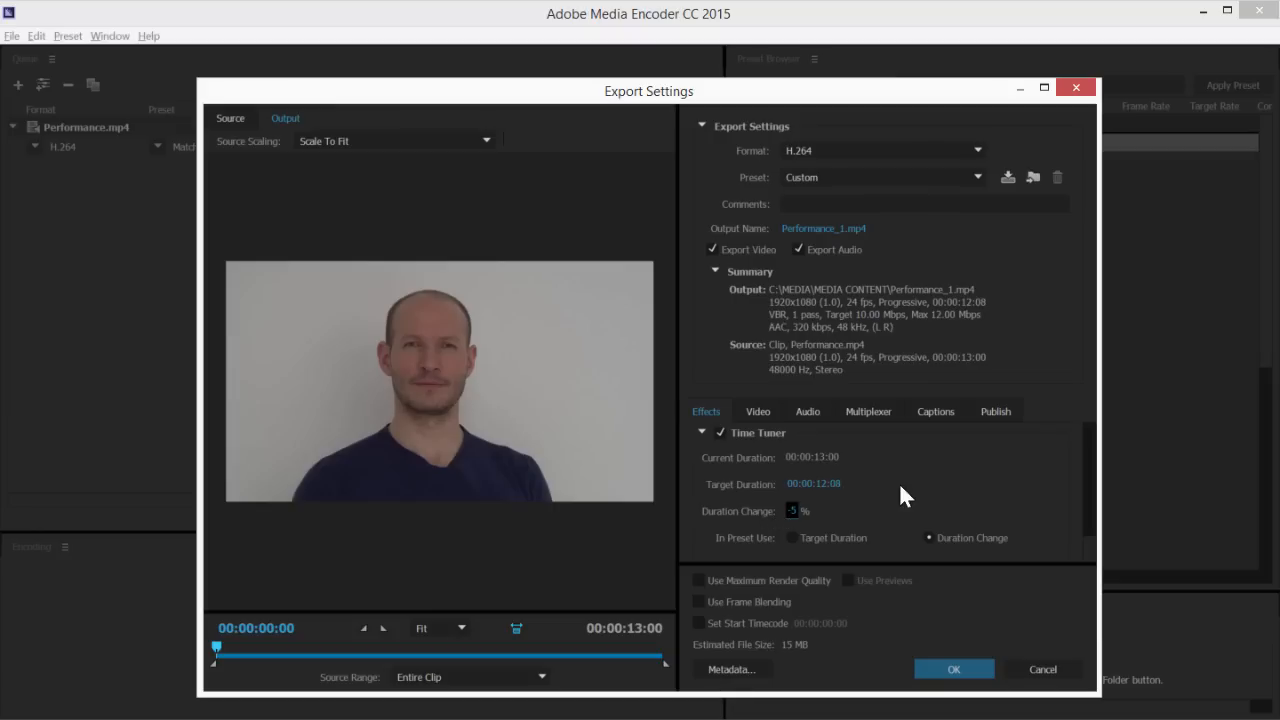
pyautogui.moveTo(894, 588)
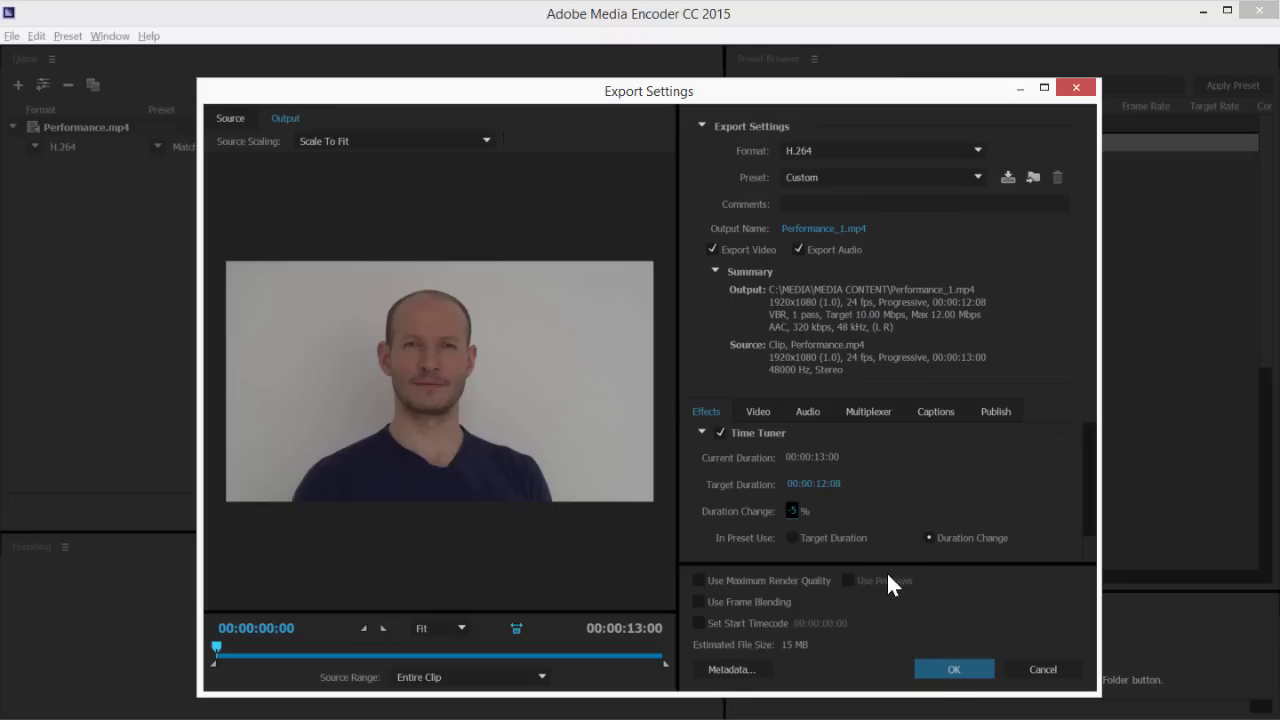
# Confirm the Custom time-tuned settings and start encoding the queued Performance.mp4 job
pyautogui.click(954, 668)
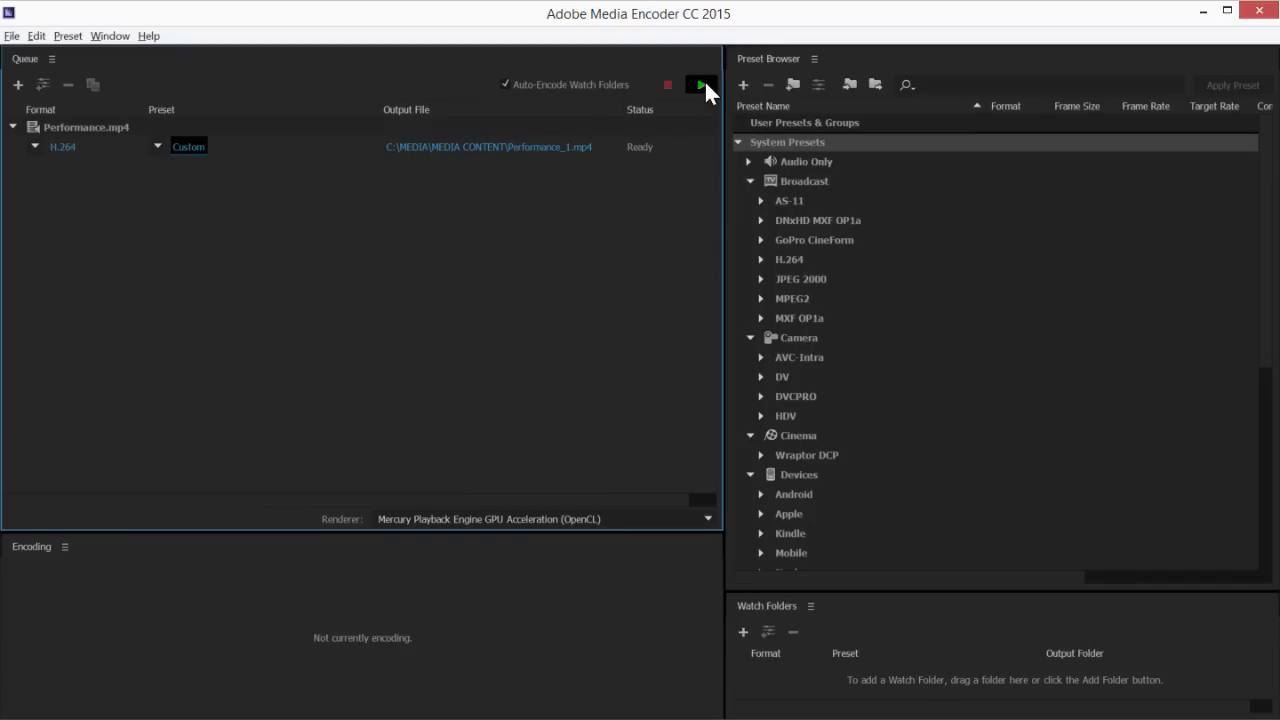
pyautogui.click(696, 84)
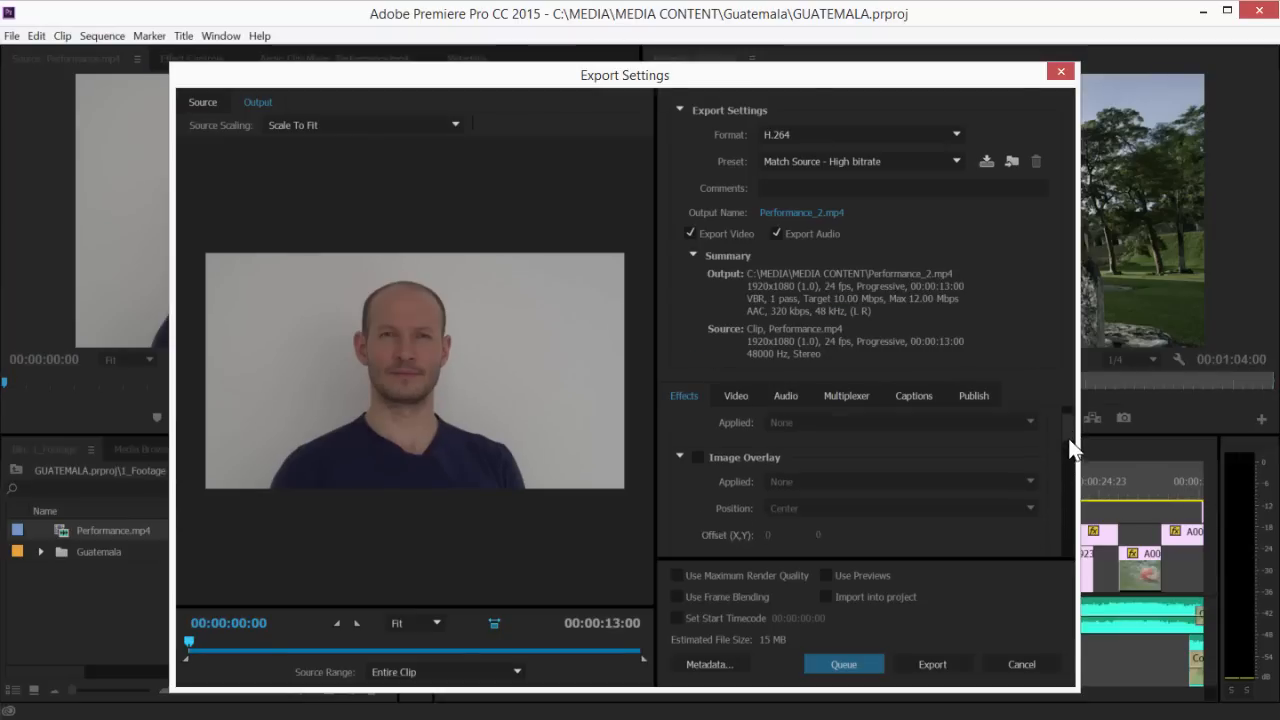
# Show the still-disabled Time Tuner section in Premiere Pro's export settings for Performance_2.mp4
pyautogui.scroll(-3)
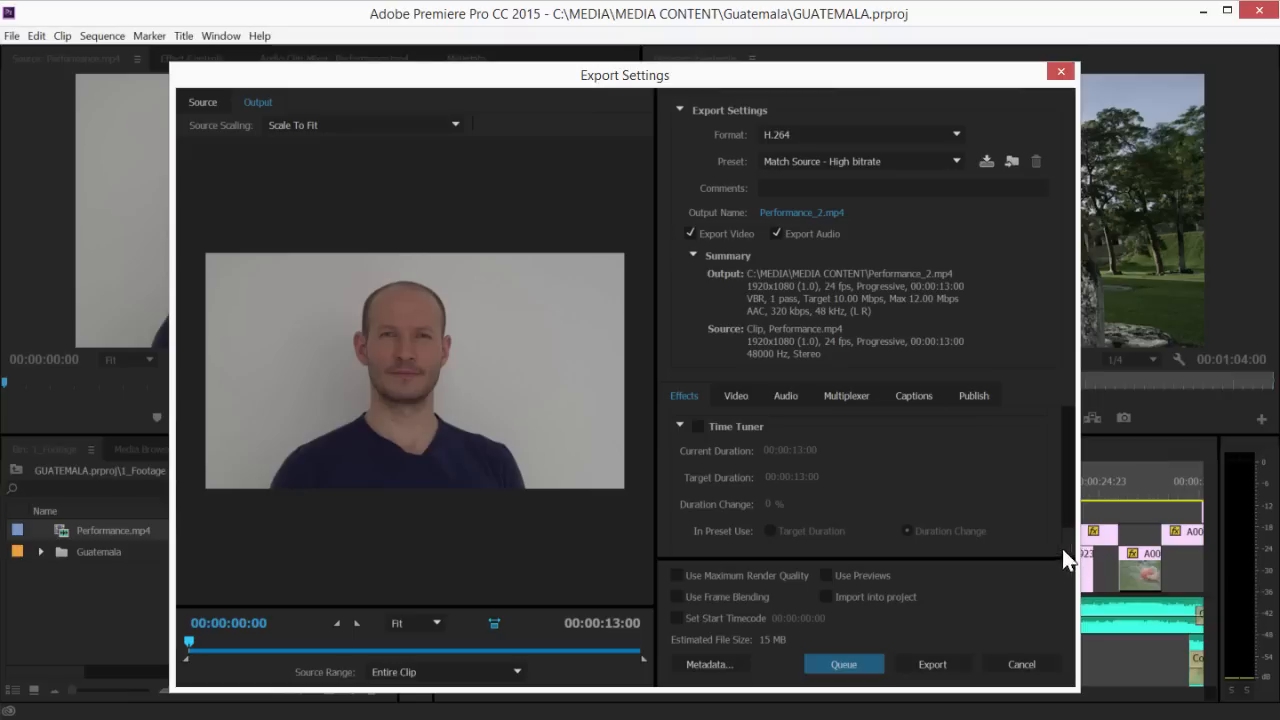